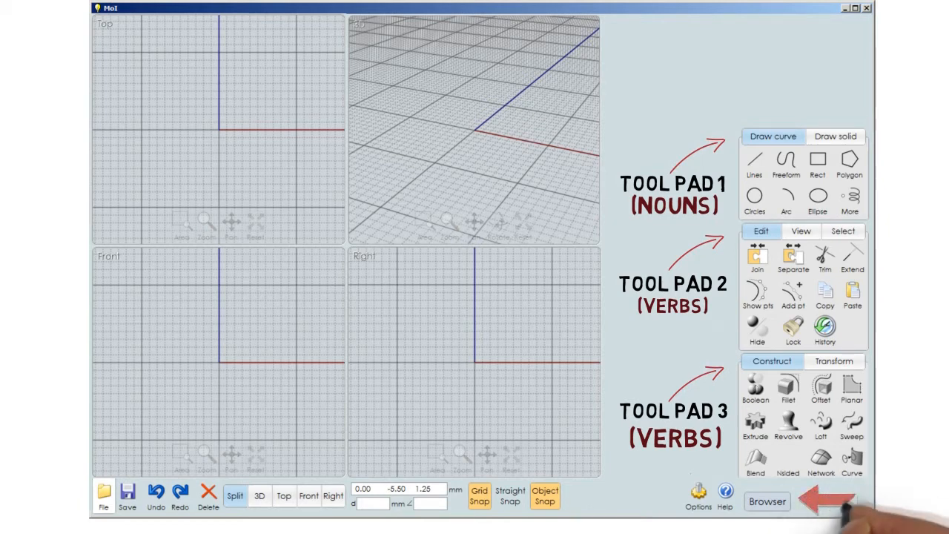
- Show the object browser with its Objects, Types and Styles sections
click(767, 501)
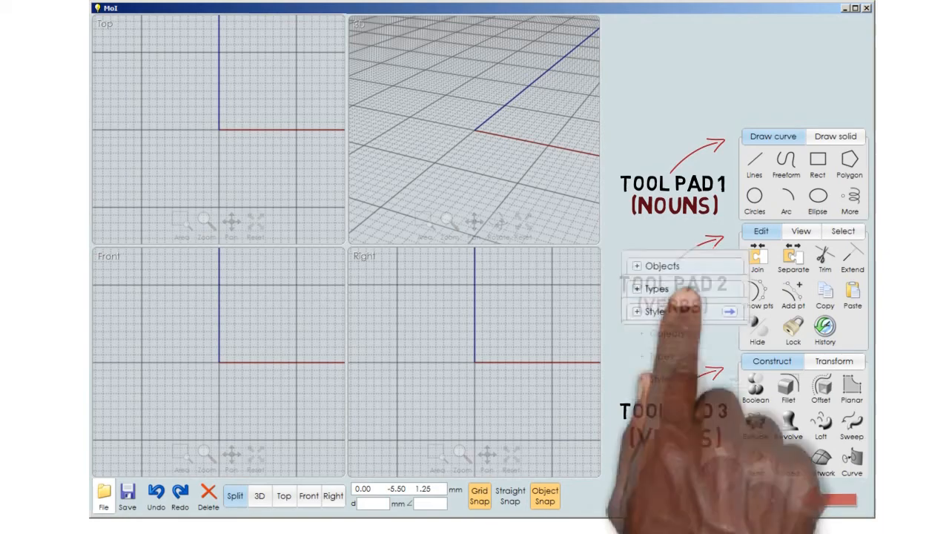